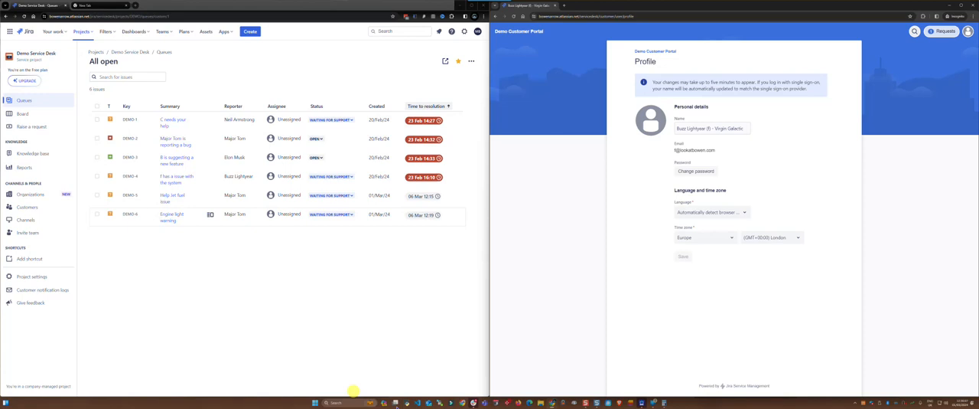
pyautogui.moveTo(619, 163)
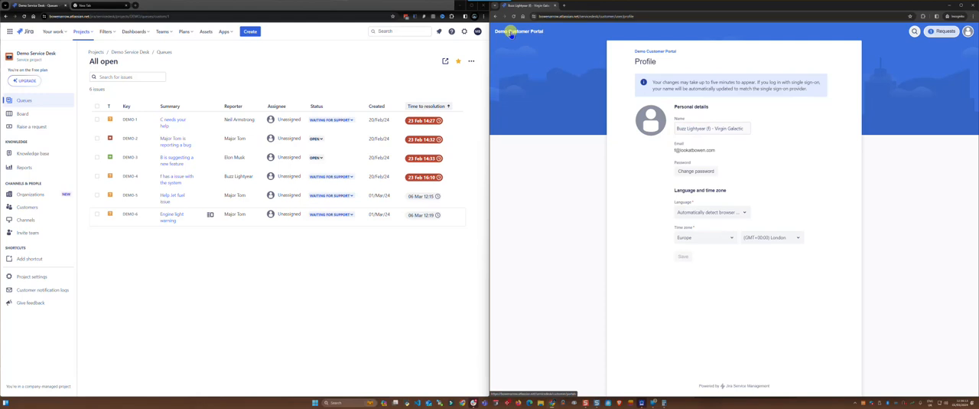
# Step: Return the customer's window to the Demo Customer Portal home page
pyautogui.click(516, 32)
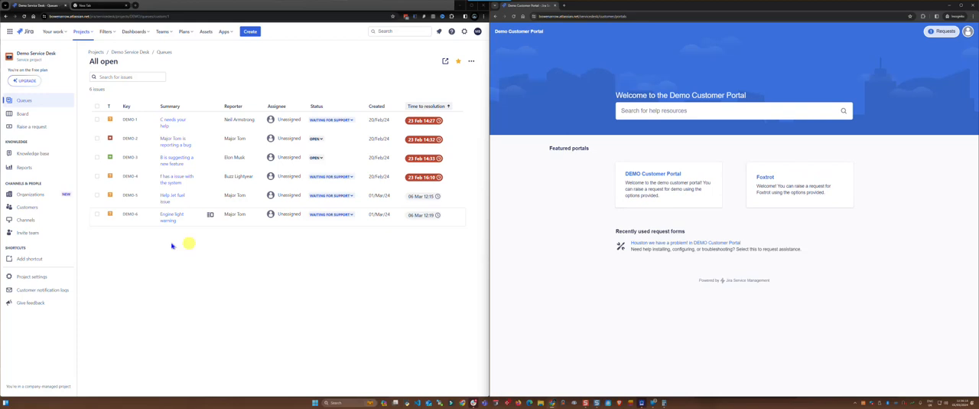
pyautogui.moveTo(172, 226)
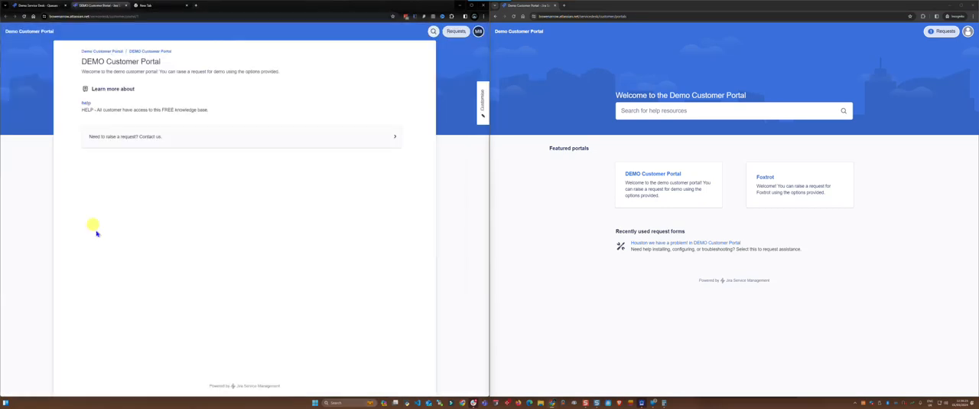
pyautogui.moveTo(116, 138)
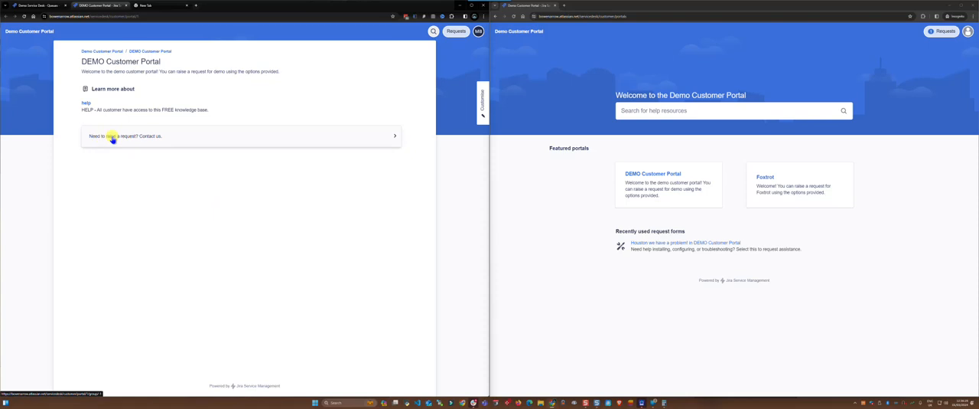
# Step: Start a 'Houston we have a problem!' request on behalf of the Virgin Galactic customer
pyautogui.click(117, 136)
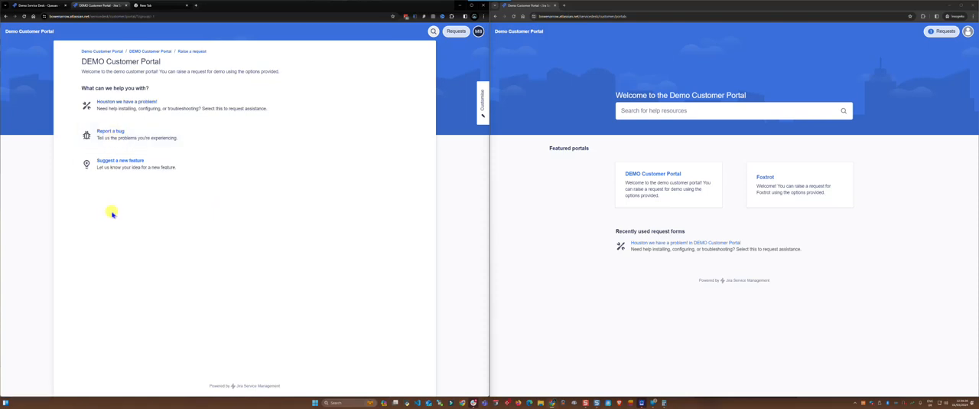
pyautogui.moveTo(109, 107)
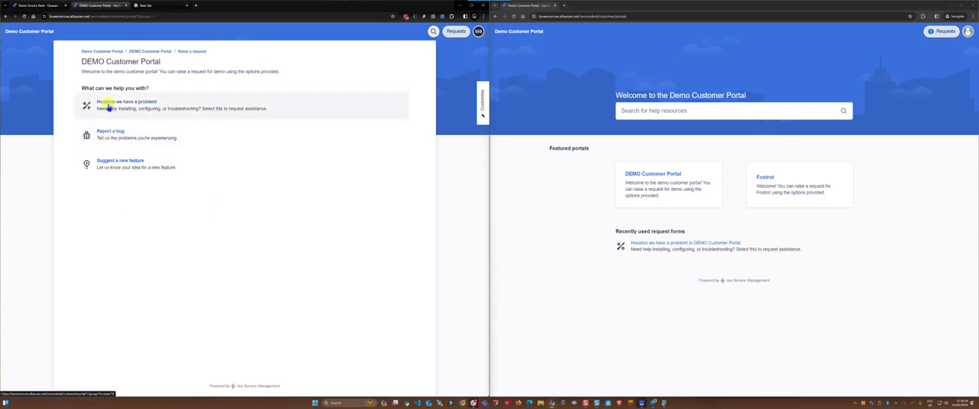
pyautogui.click(131, 102)
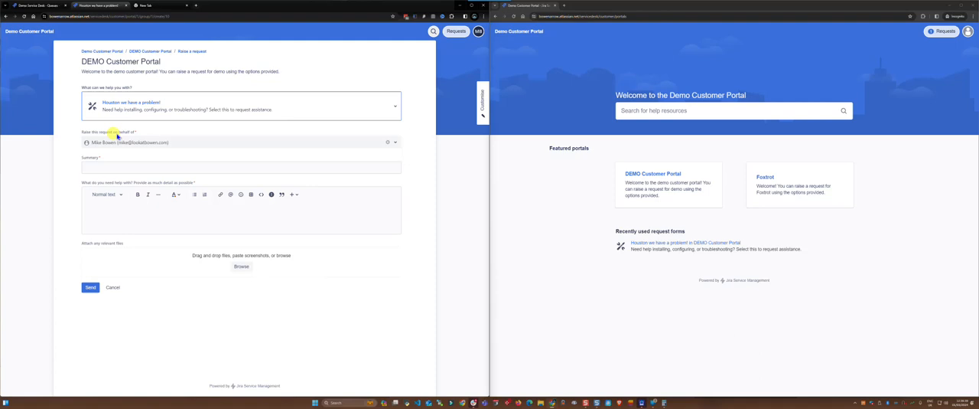
pyautogui.click(237, 141)
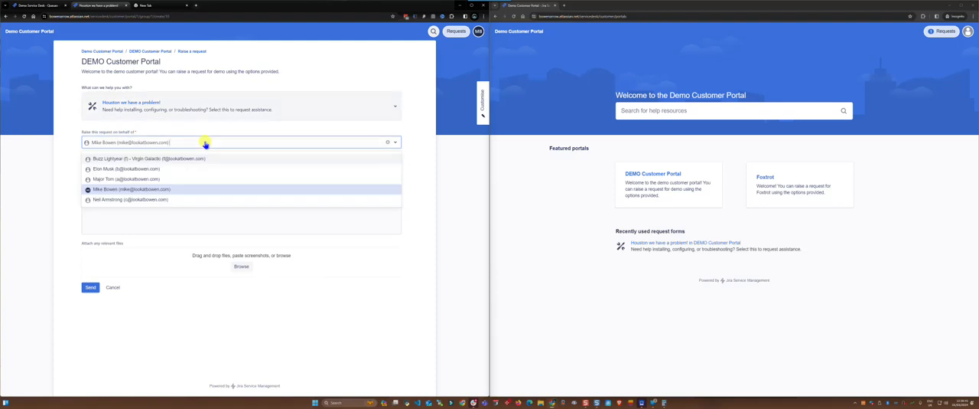
pyautogui.moveTo(110, 159)
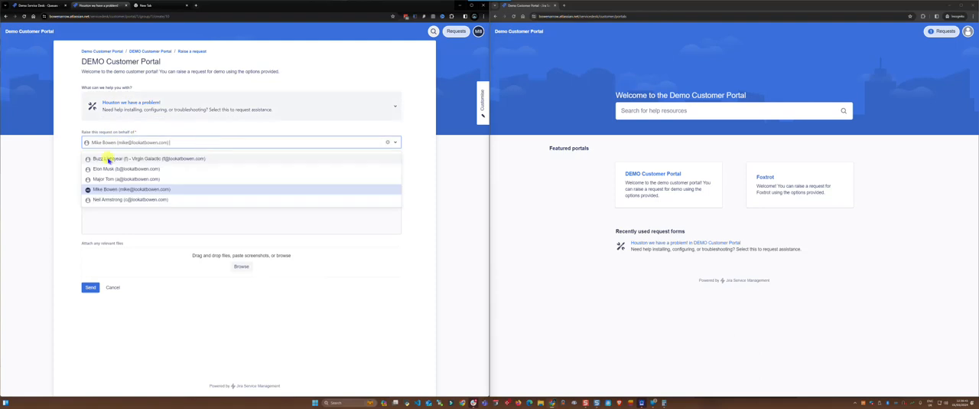
pyautogui.click(138, 159)
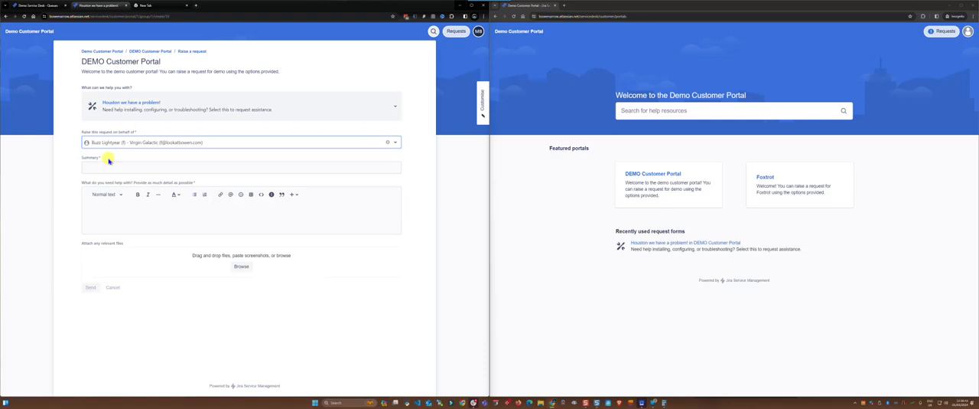
# Step: Enter the summary 'Engine light warning' and send the request shared with Virgin Galactic
pyautogui.click(241, 167)
pyautogui.write('Engine warning')
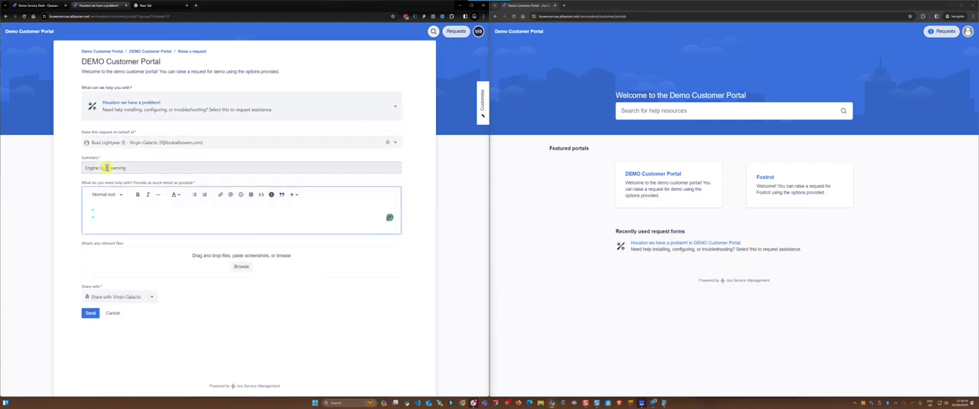
pyautogui.write('Engine light warning')
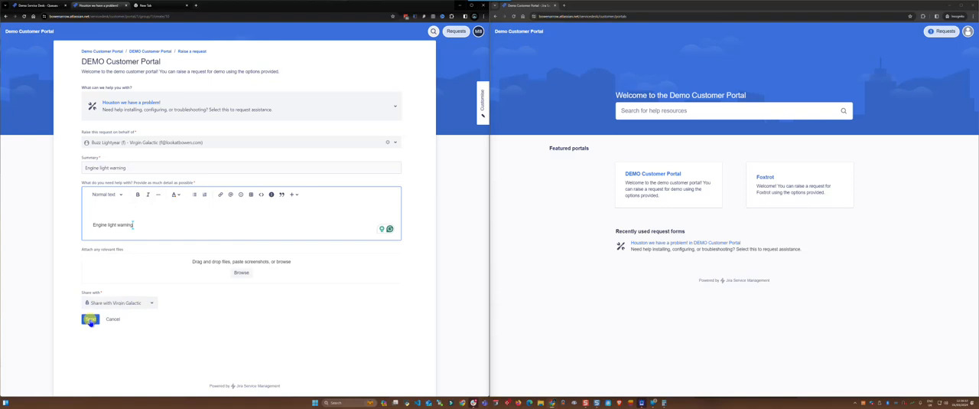
pyautogui.click(88, 320)
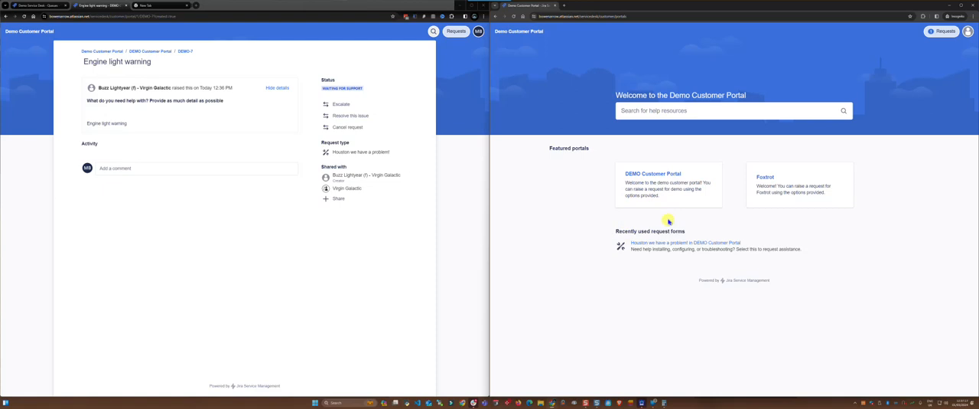
pyautogui.moveTo(671, 198)
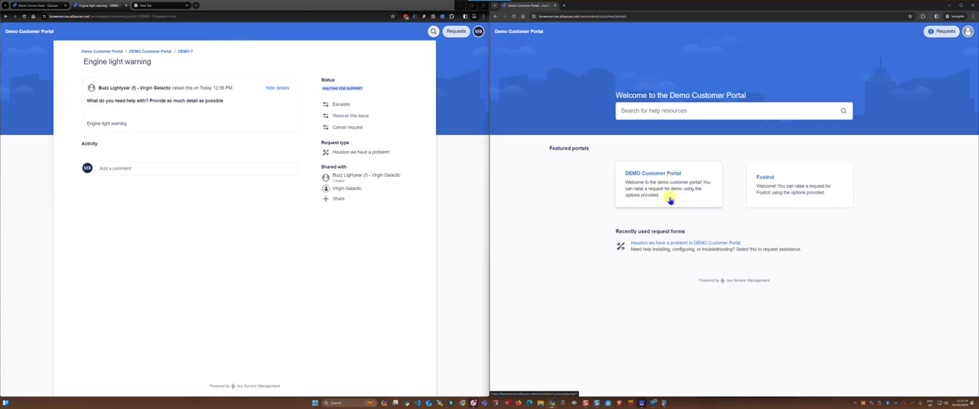
pyautogui.moveTo(669, 196)
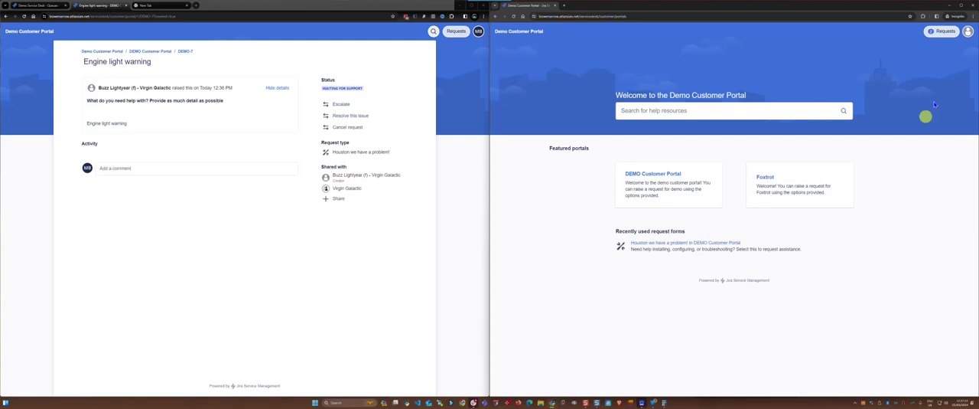
# Step: Open the DEMO Customer Portal in the customer's window
pyautogui.click(939, 32)
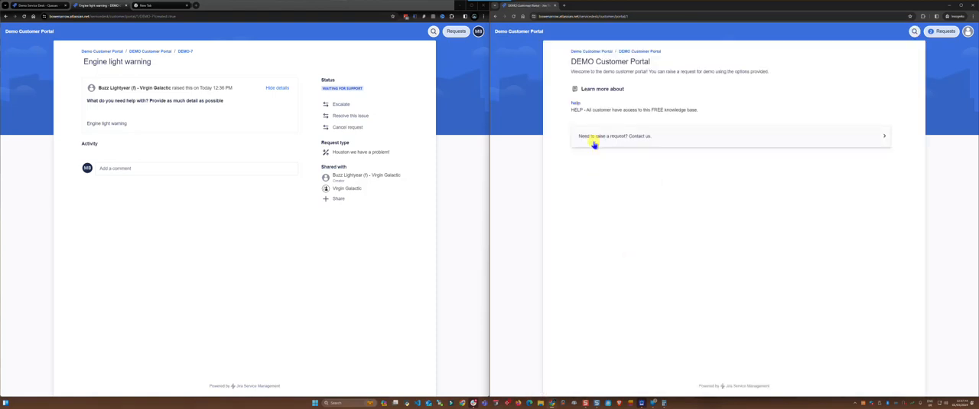
# Step: Begin raising a request from the customer's side of the DEMO portal
pyautogui.click(605, 136)
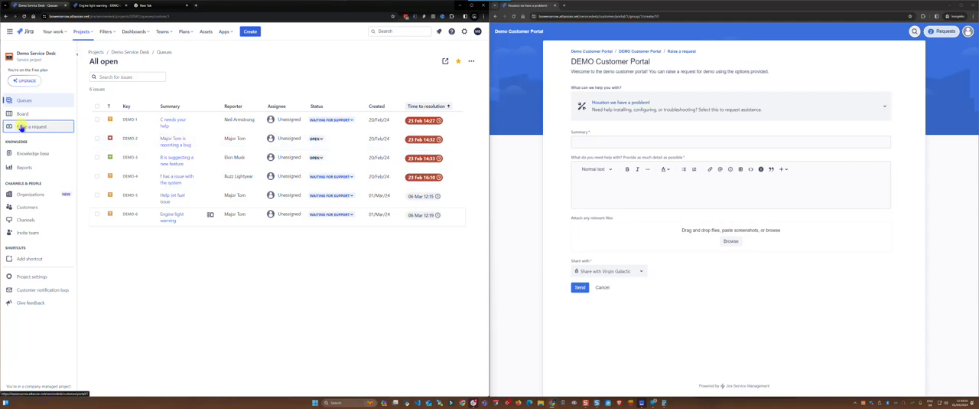
# Step: Raise a 'Houston we have a problem!' request from the sidebar and list on-behalf-of customers
pyautogui.click(32, 125)
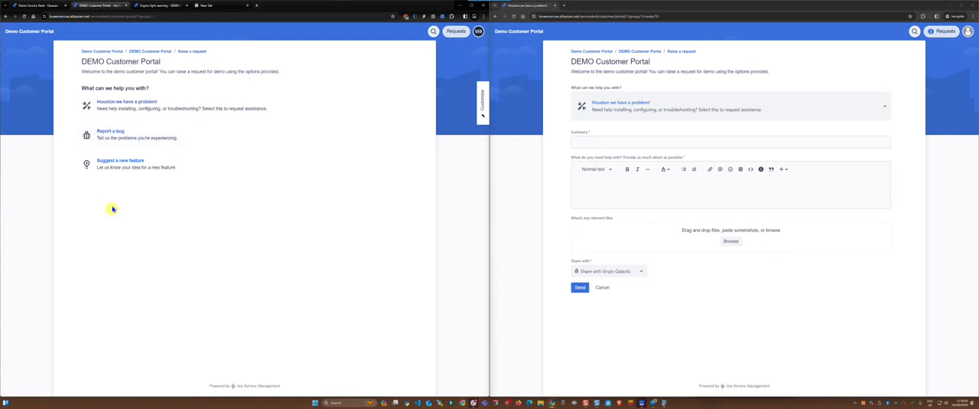
pyautogui.click(127, 105)
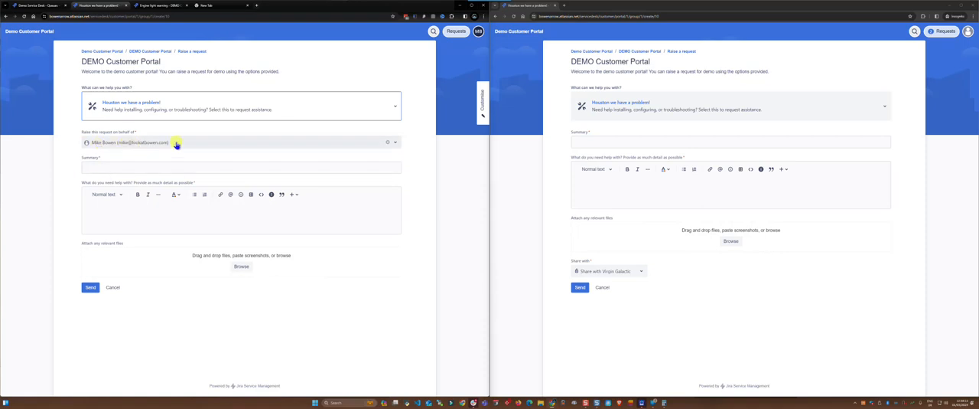
pyautogui.click(241, 142)
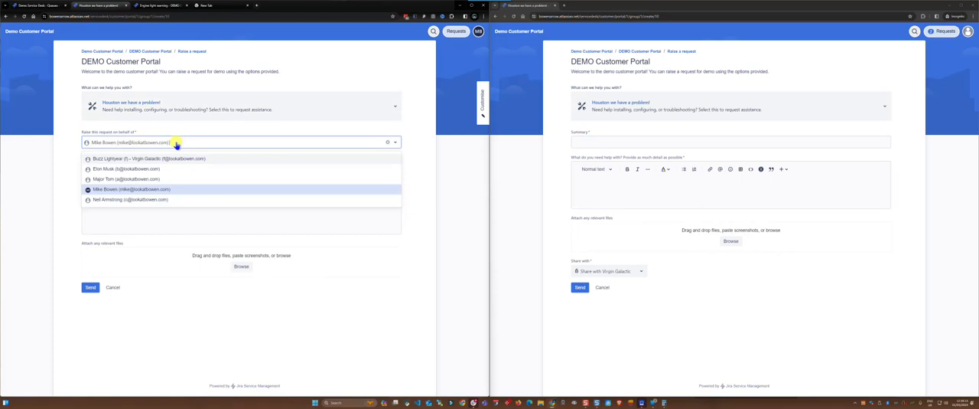
pyautogui.moveTo(48, 143)
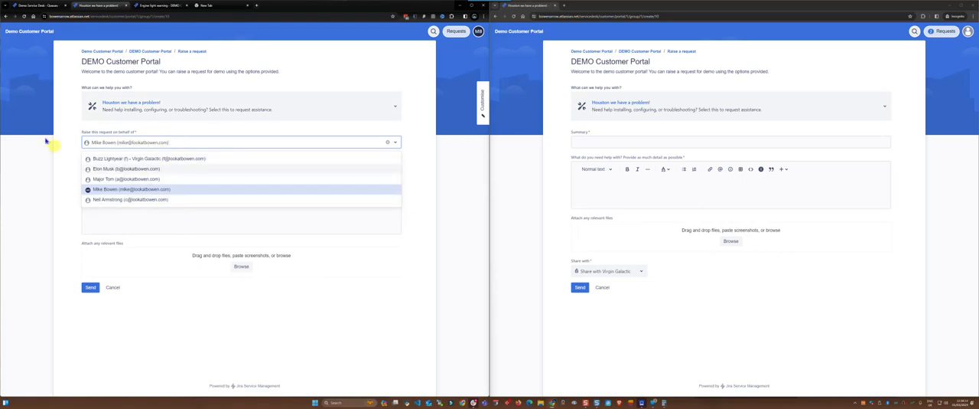